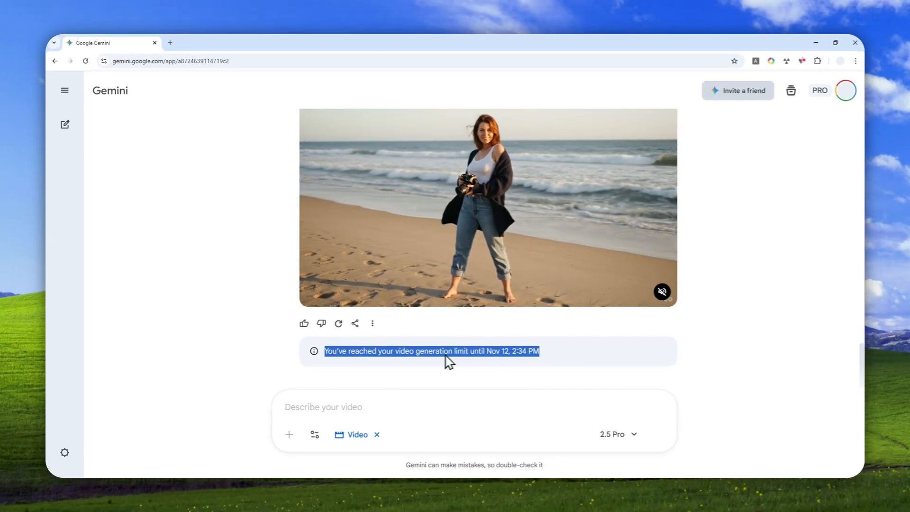
# Note Gemini's video generation limit message and review the Tools menu's creation modes.
pyautogui.click(314, 434)
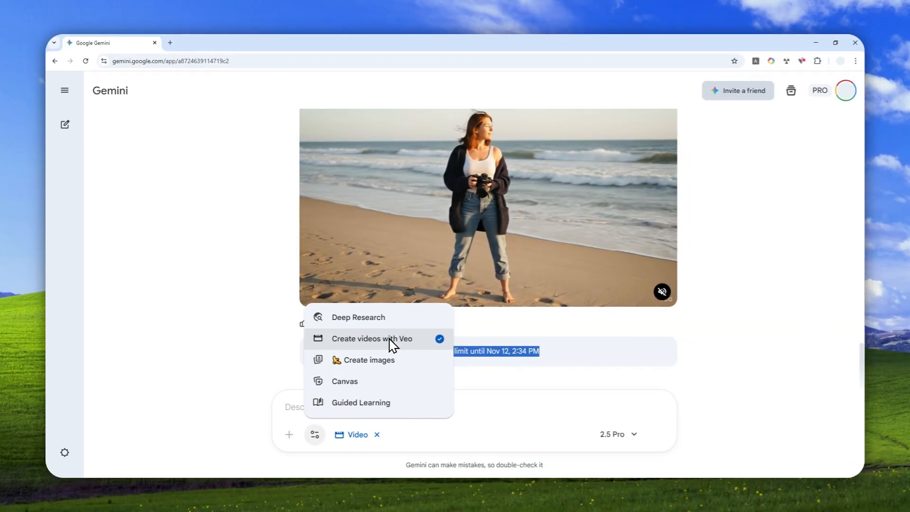
pyautogui.click(170, 42)
pyautogui.write('google flow')
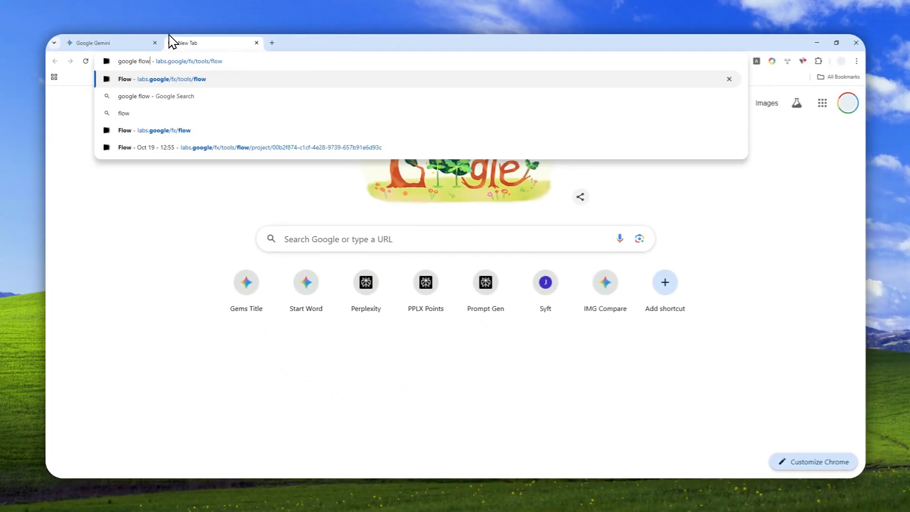
# Open Google Flow and view the account's 1500 AI credit balance.
pyautogui.click(163, 80)
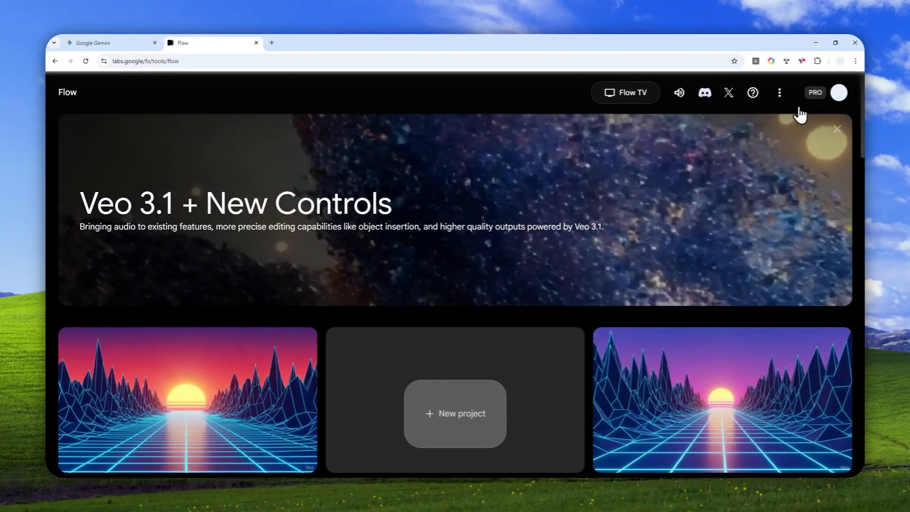
pyautogui.click(838, 92)
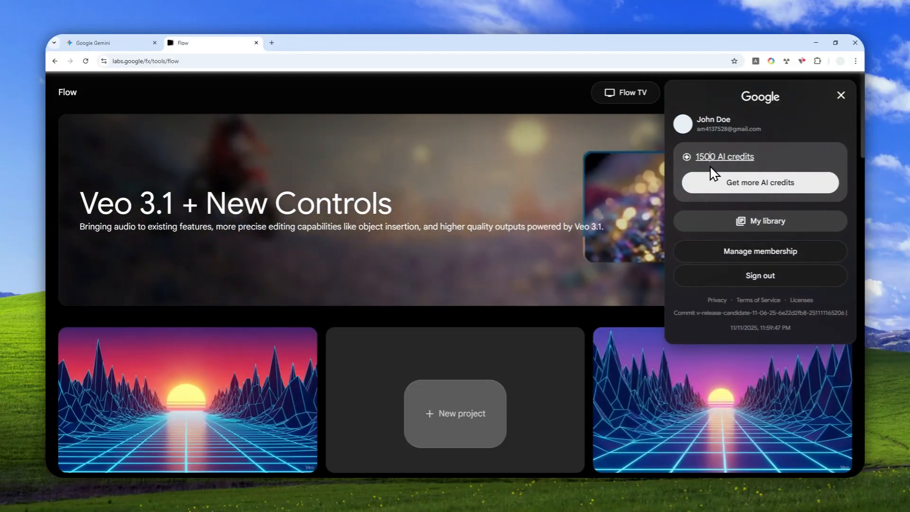
pyautogui.click(110, 42)
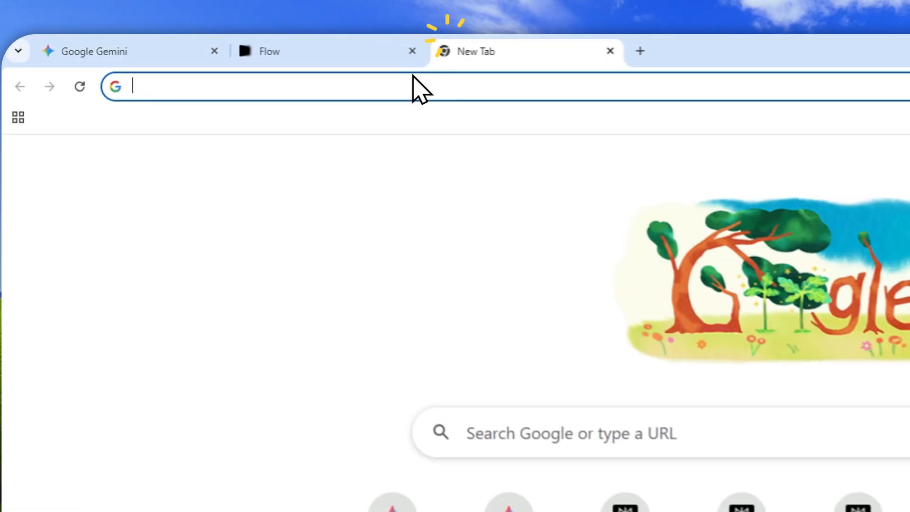
# Search 'google opal' and open the Welcome - Opal [Experiment] site.
pyautogui.write('google opal')
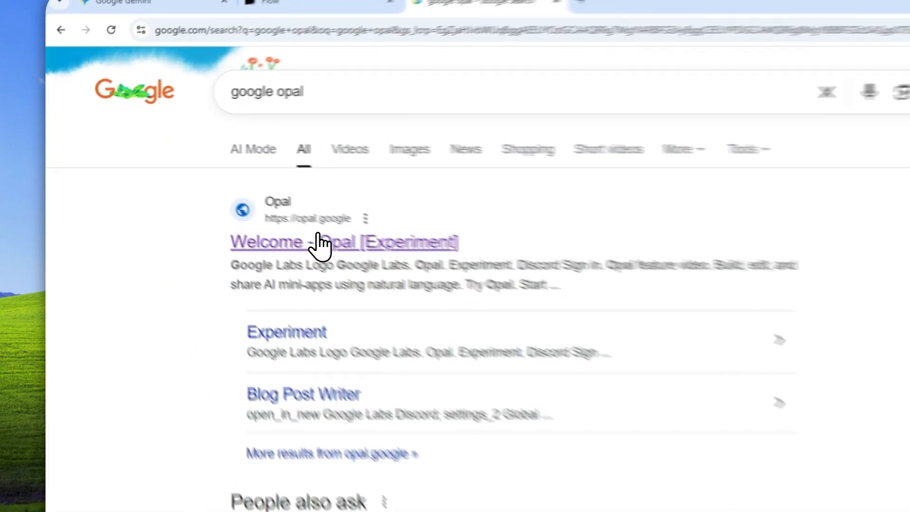
pyautogui.click(344, 242)
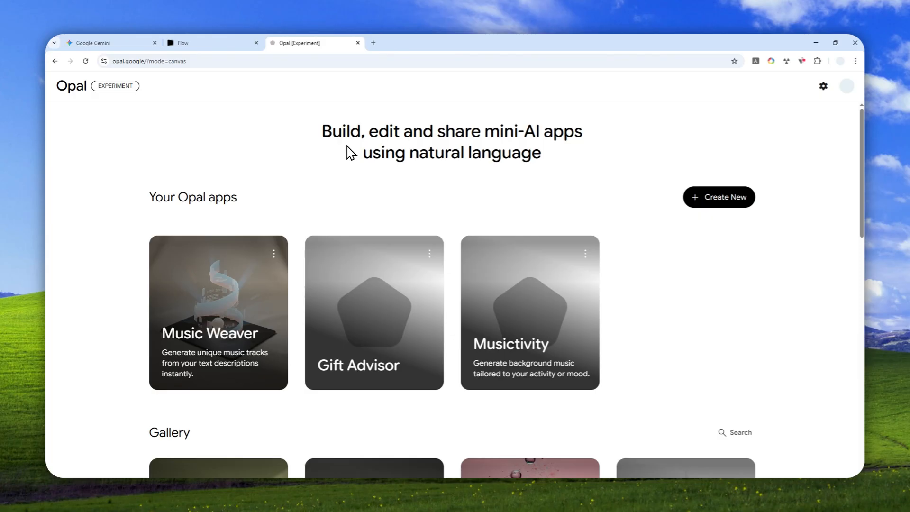
pyautogui.moveTo(313, 144)
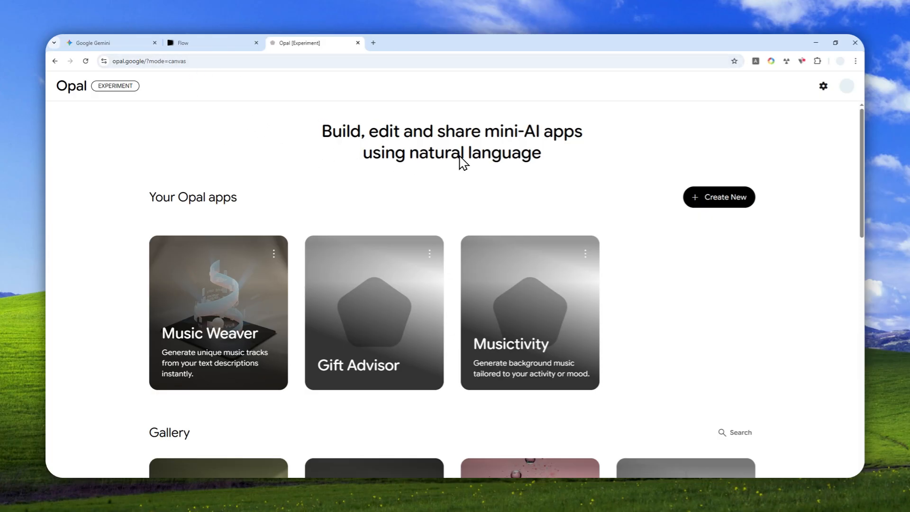
pyautogui.moveTo(373, 106)
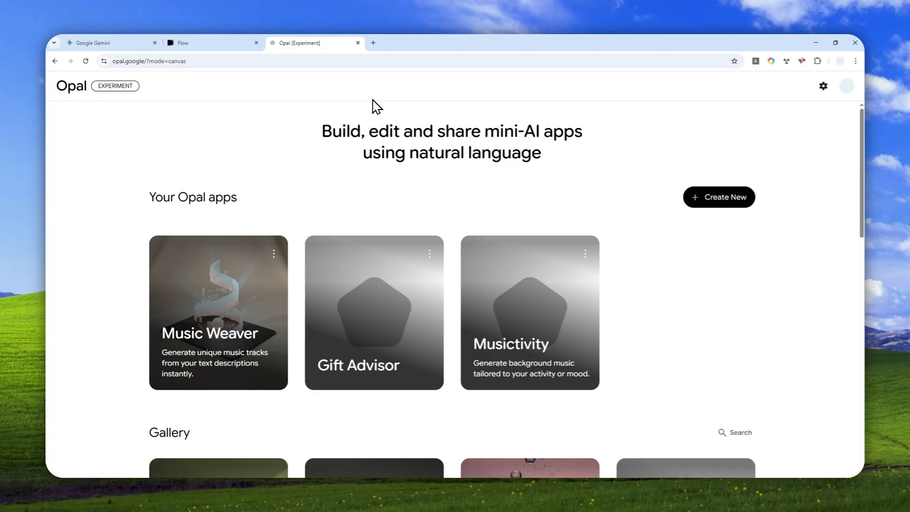
# Start a fresh untitled Opal app draft with Create New.
pyautogui.click(718, 197)
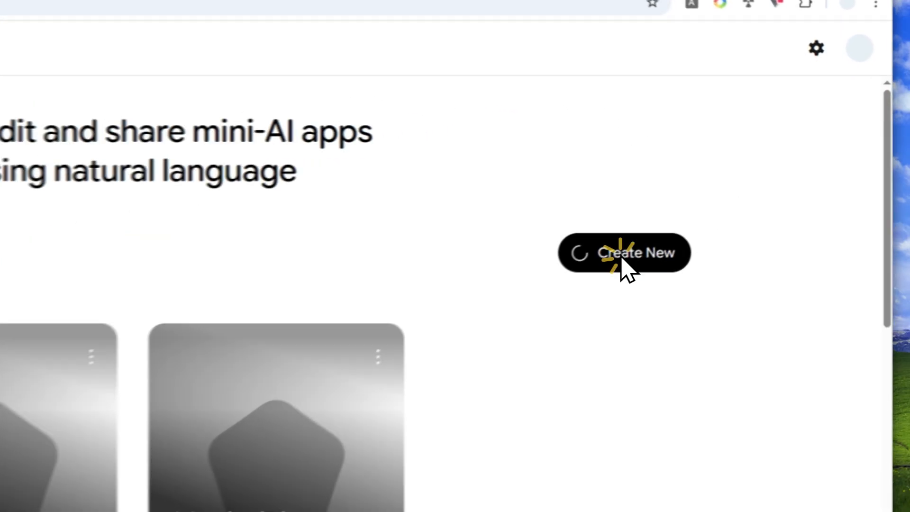
pyautogui.click(623, 253)
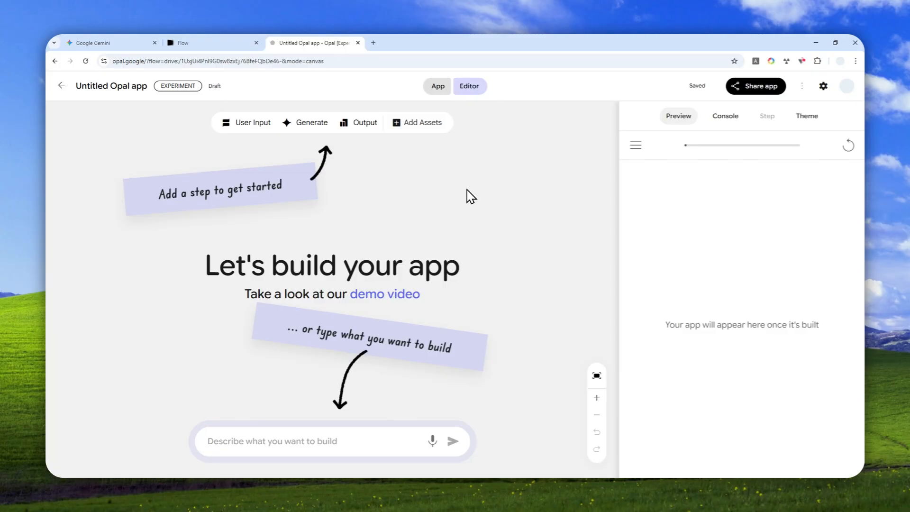
pyautogui.moveTo(434, 246)
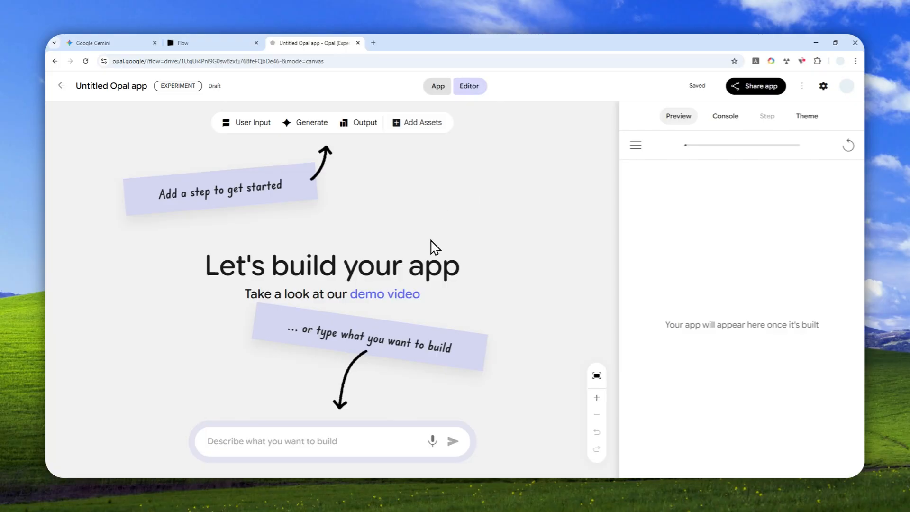
pyautogui.moveTo(515, 232)
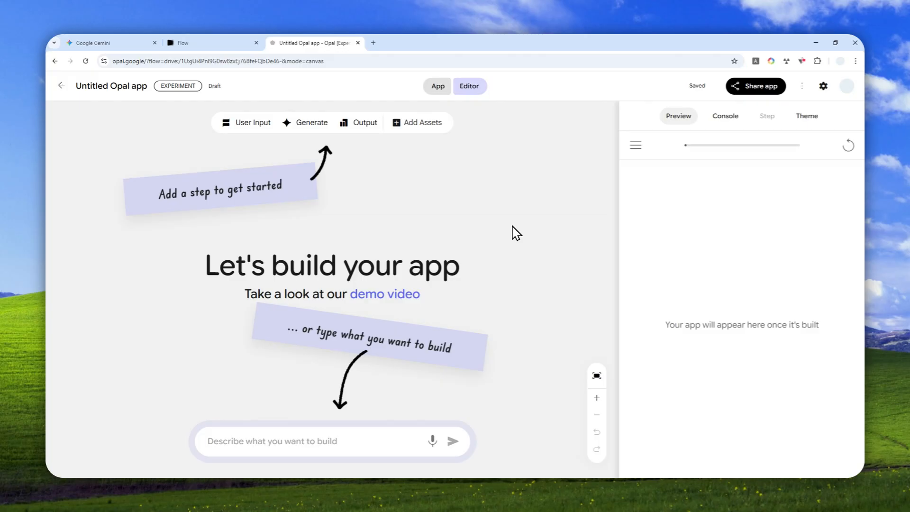
pyautogui.moveTo(534, 152)
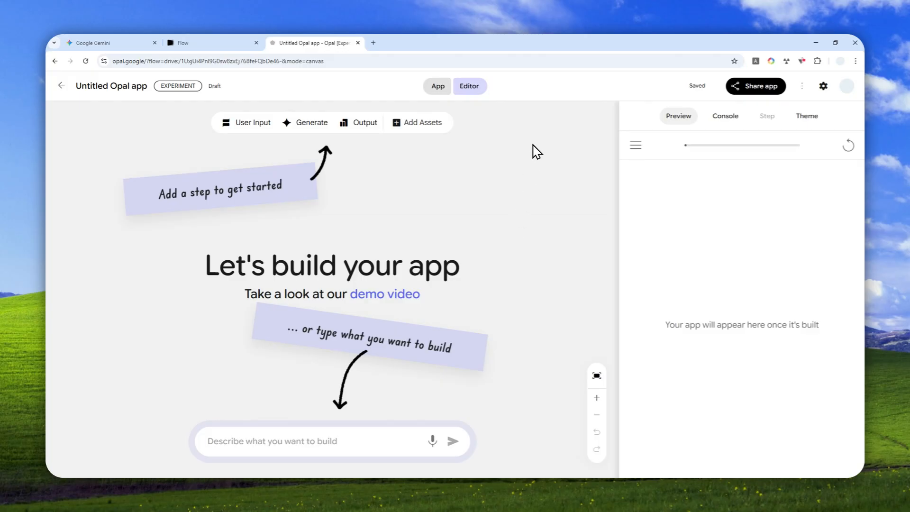
pyautogui.moveTo(515, 160)
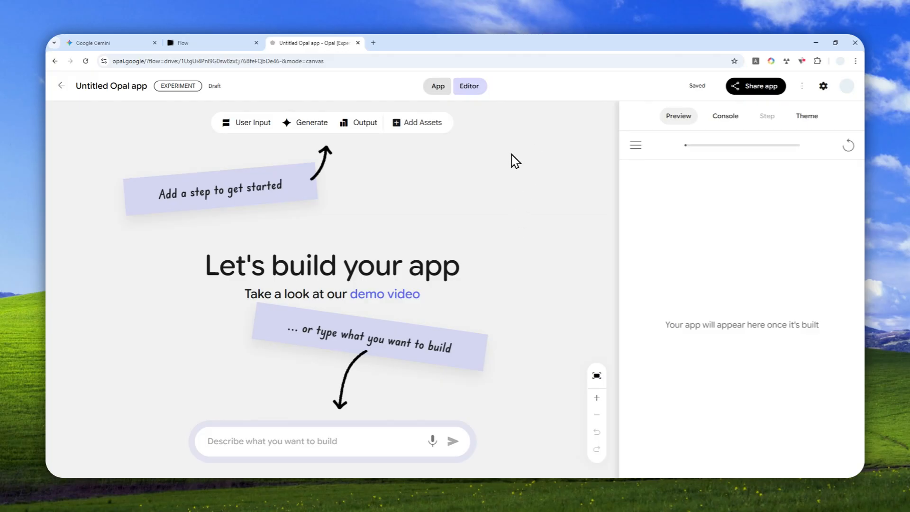
pyautogui.moveTo(418, 196)
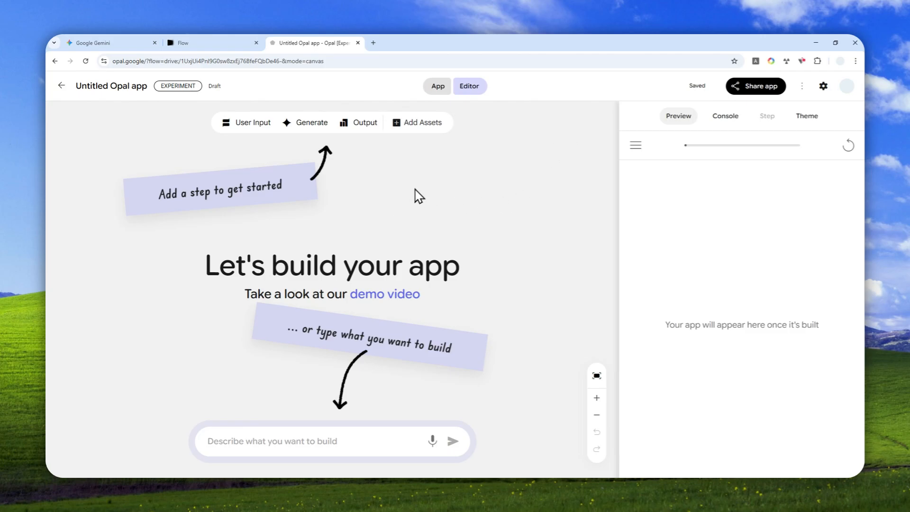
pyautogui.click(311, 122)
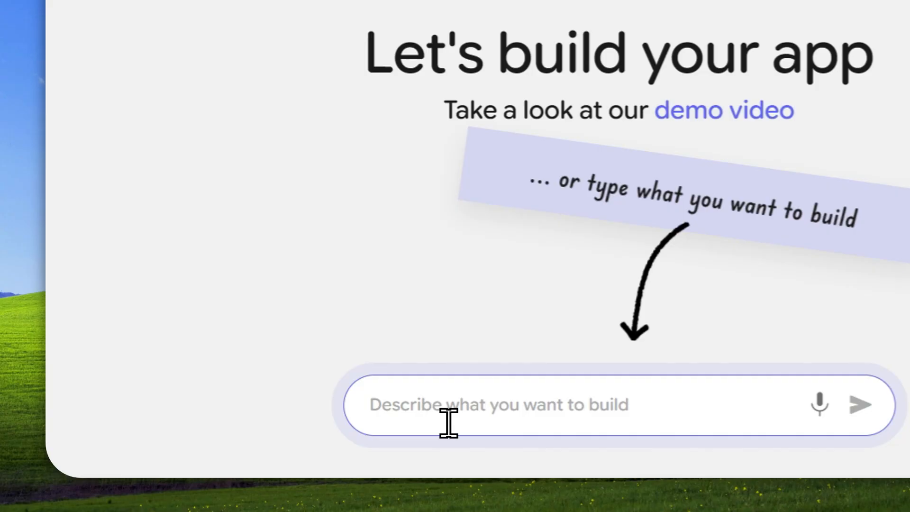
# Submit an app description: create an AI video from text, then preview and download it.
pyautogui.write('create an AI video from a text description and later preview the video and download it to their device.')
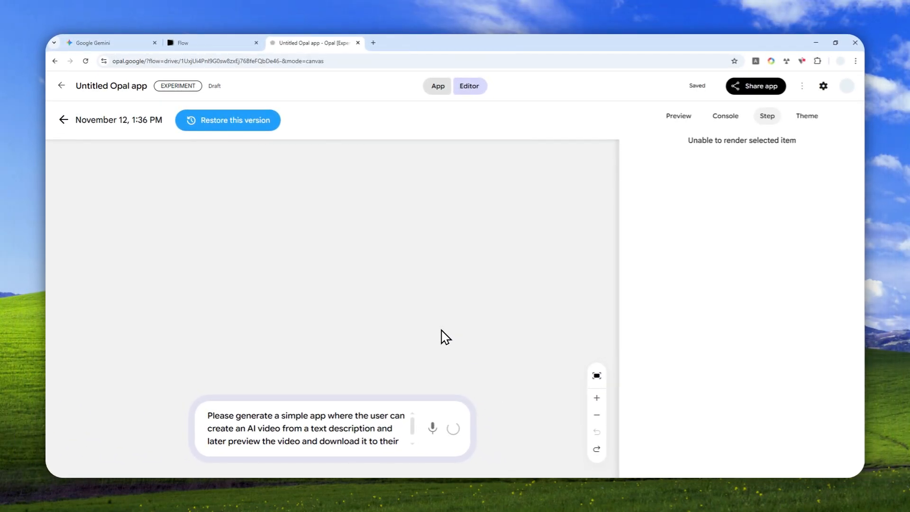
pyautogui.moveTo(429, 296)
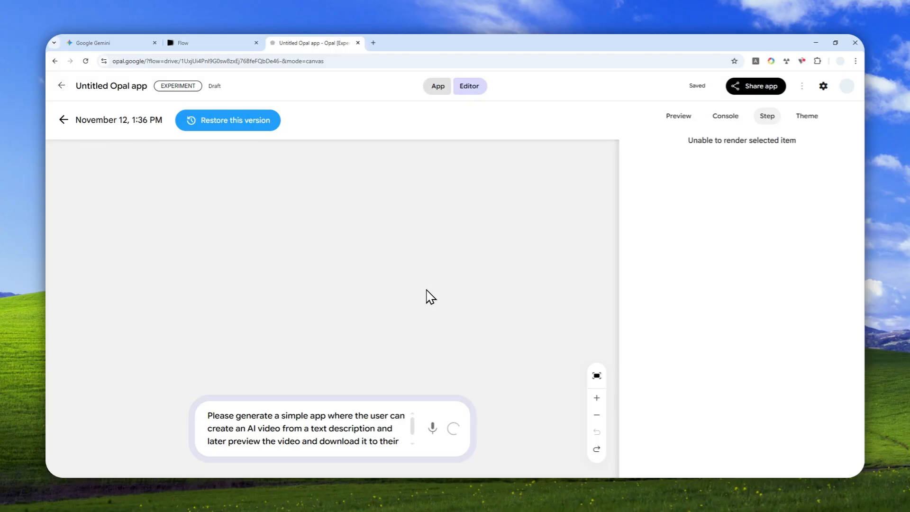
pyautogui.click(234, 120)
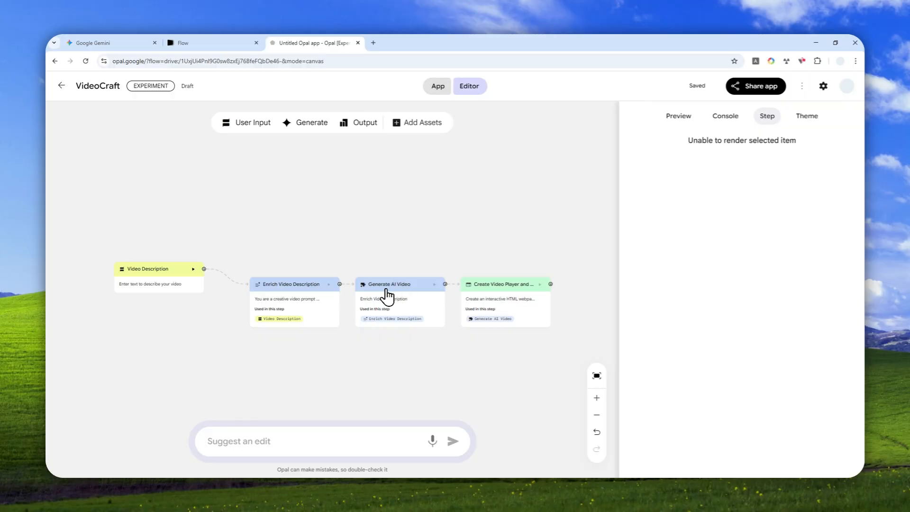
# Inspect the Veo video model list and Gemini 2.5 Flash enrichment prompt, then open Preview.
pyautogui.click(388, 284)
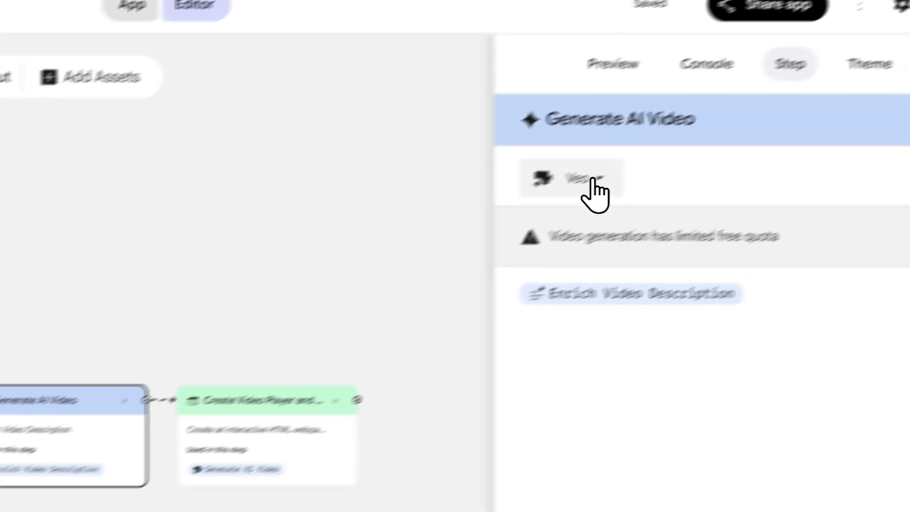
pyautogui.click(638, 176)
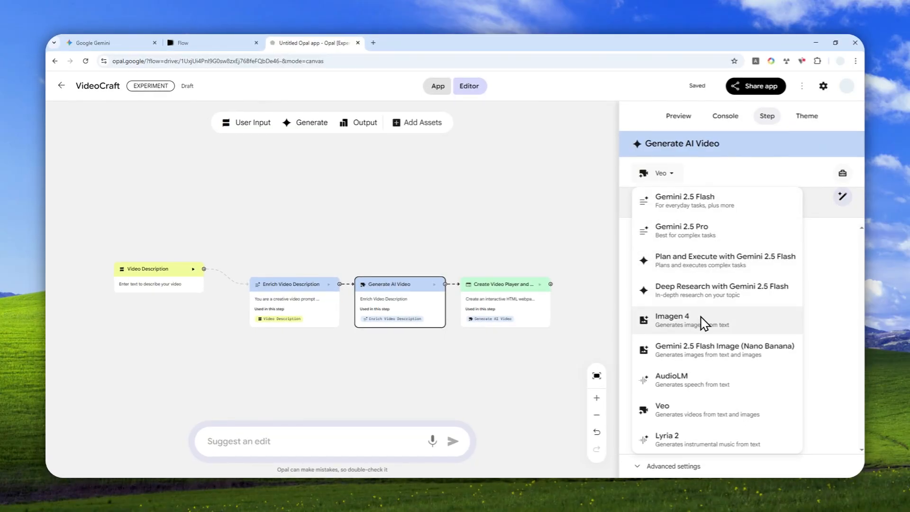
pyautogui.moveTo(685, 410)
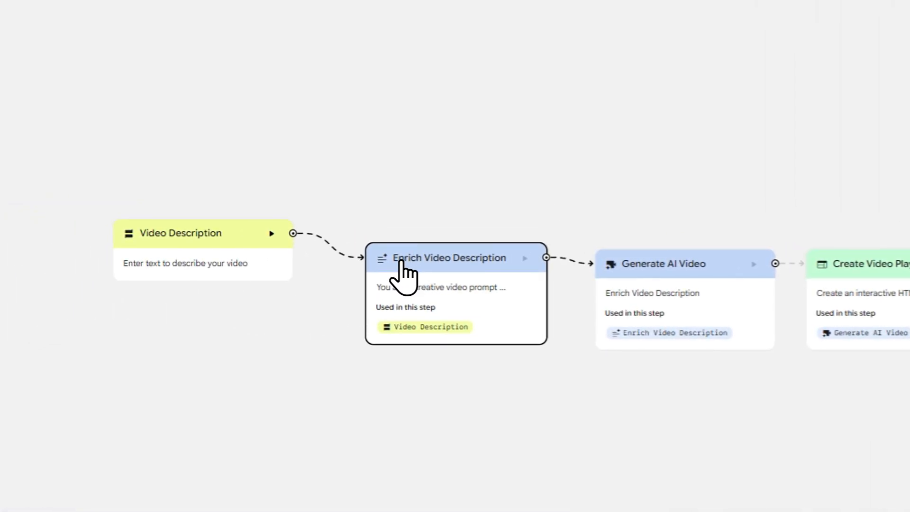
pyautogui.click(449, 258)
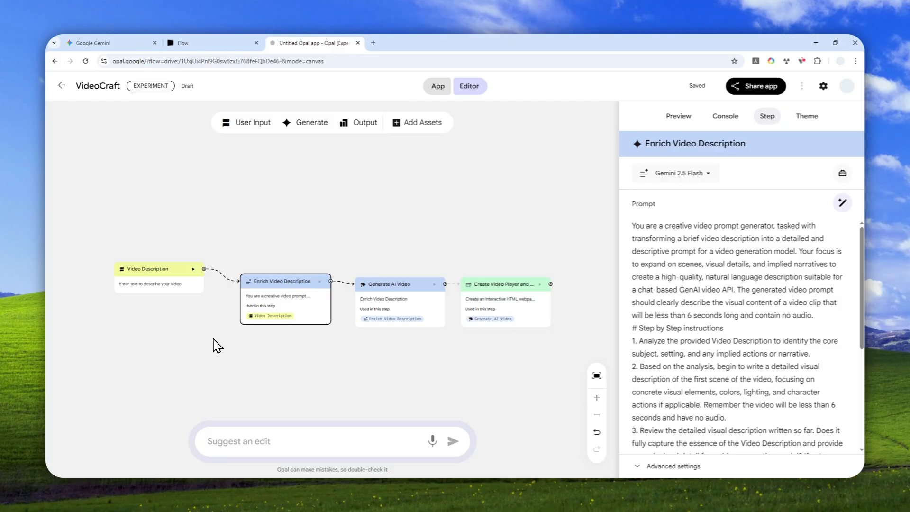
pyautogui.moveTo(248, 356)
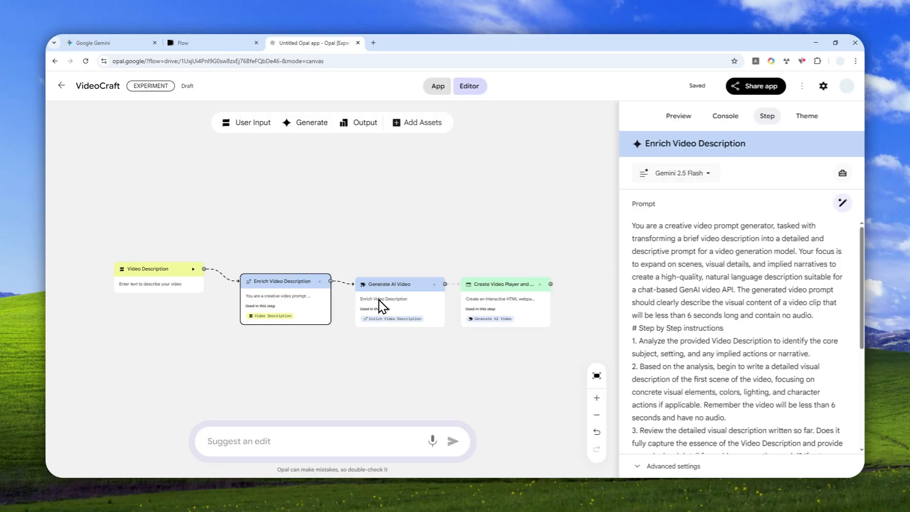
pyautogui.click(677, 115)
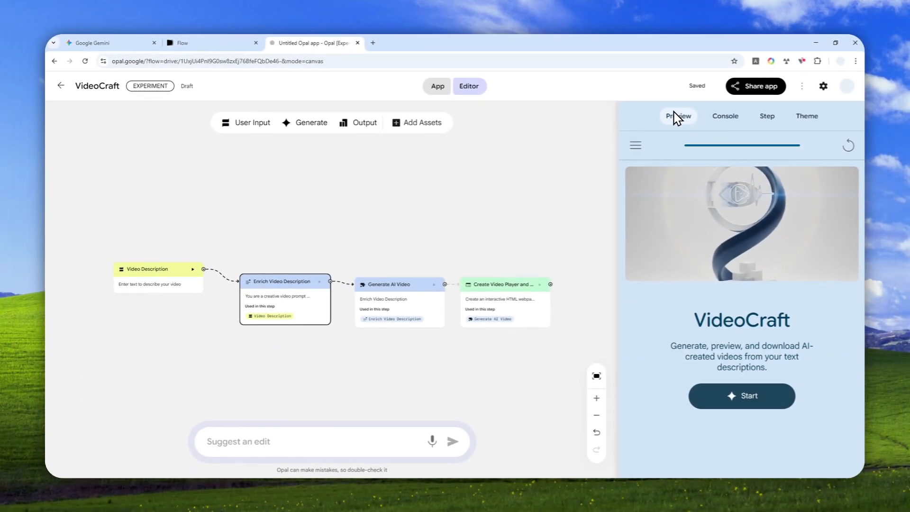
# Start VideoCraft and submit 'An orange cat sunbathing near a window' as the video description.
pyautogui.click(741, 396)
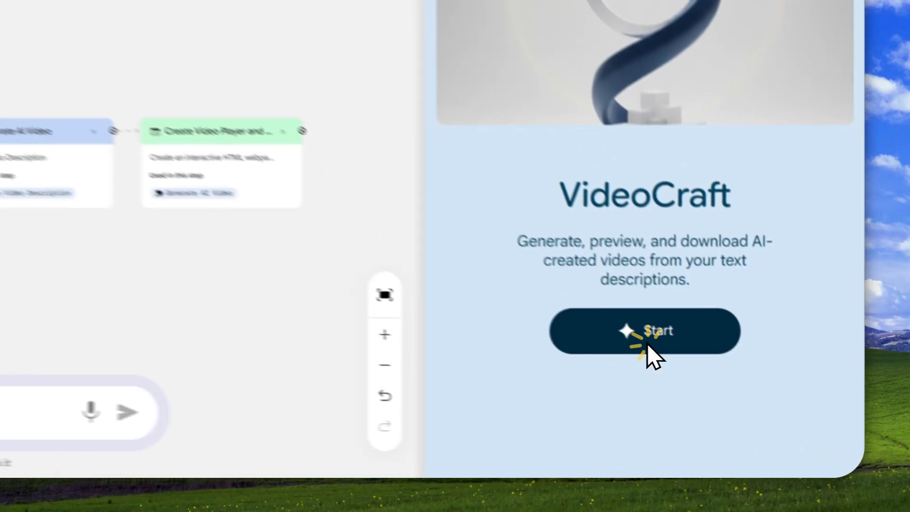
pyautogui.click(644, 330)
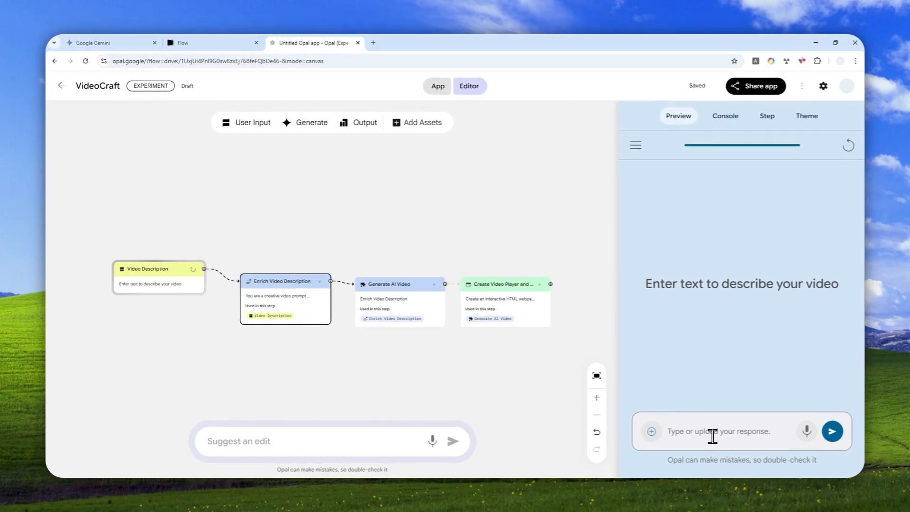
pyautogui.click(720, 431)
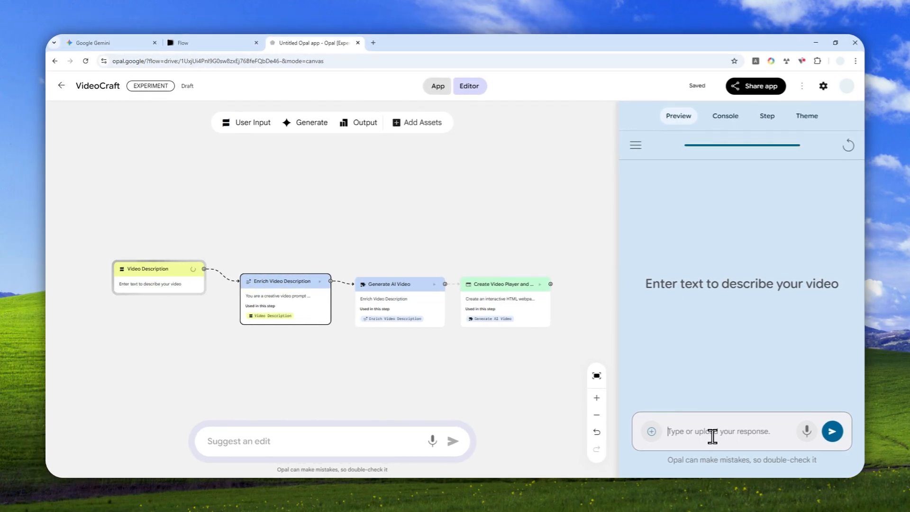
pyautogui.write('An orange c')
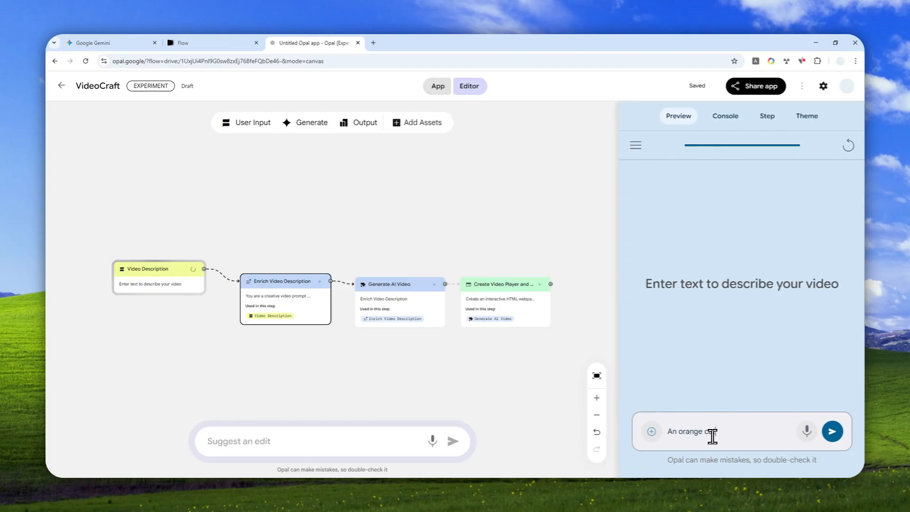
pyautogui.write('sunbathing near a window')
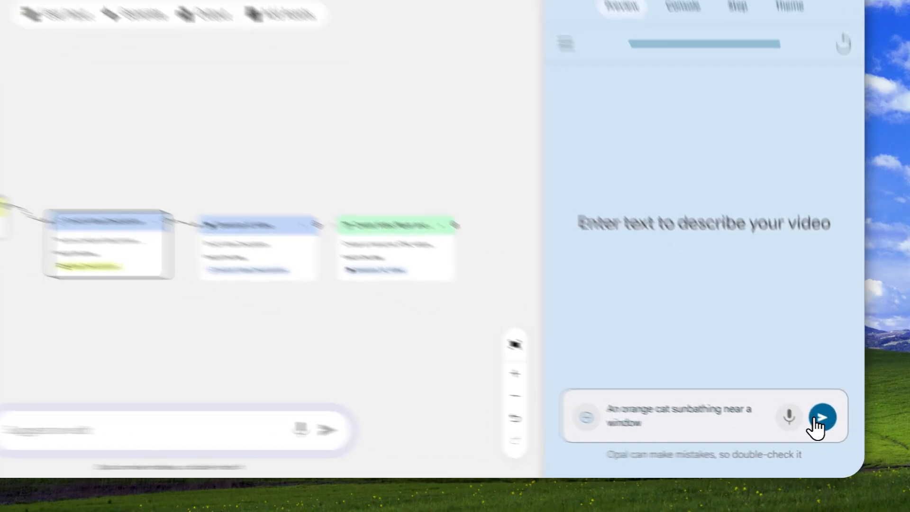
pyautogui.click(822, 417)
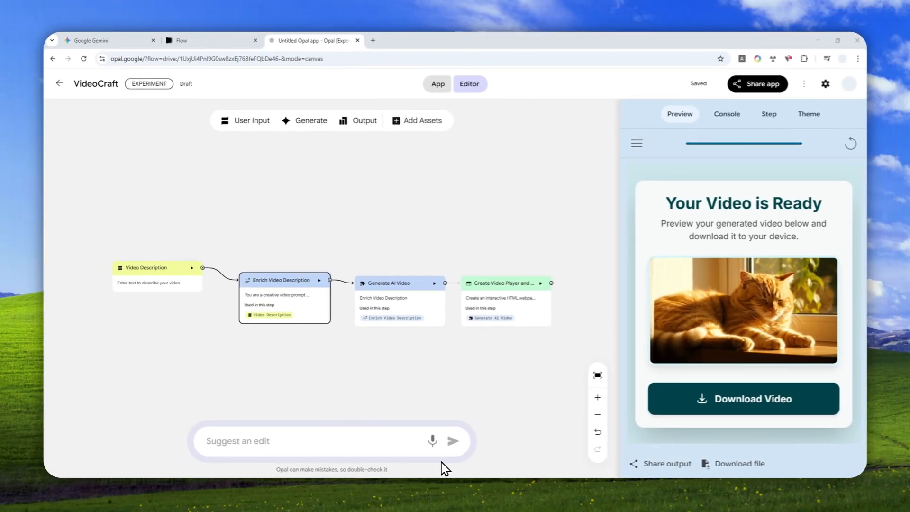
# Play the generated orange cat video, then switch to the Flow tab.
pyautogui.click(743, 310)
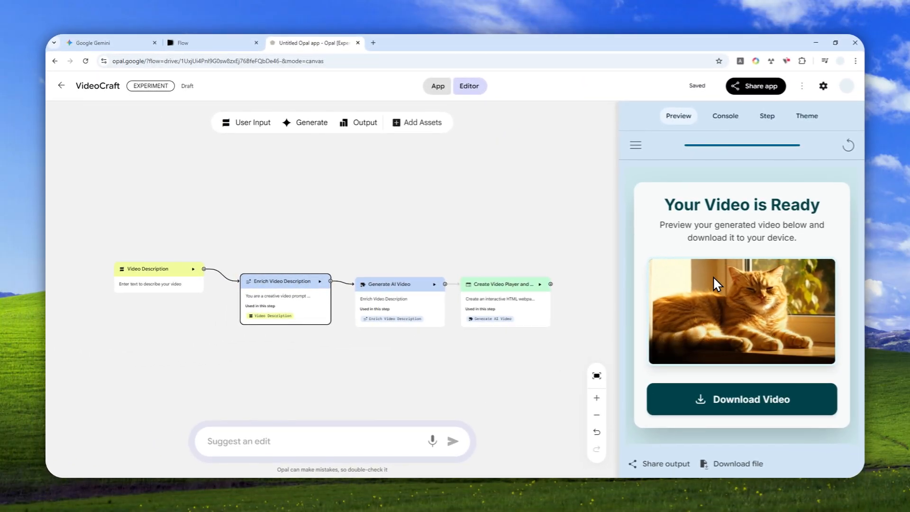
pyautogui.click(213, 42)
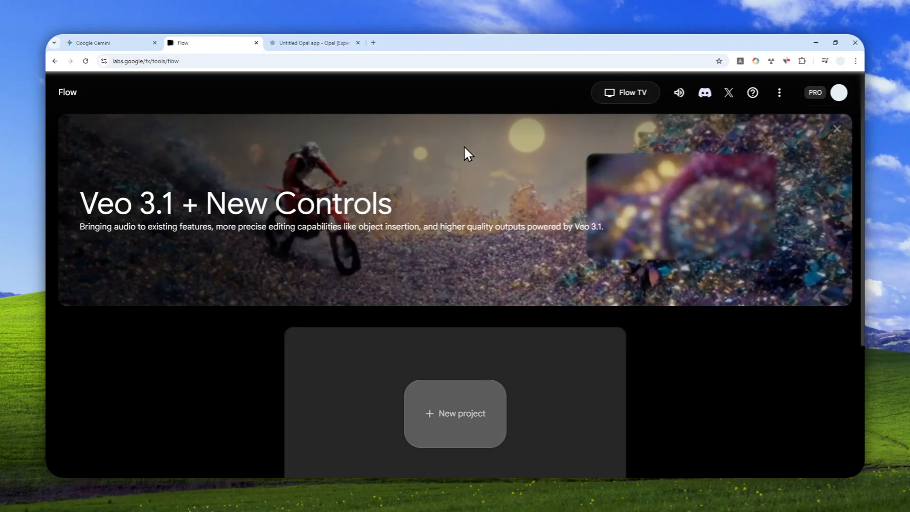
# Open the Flow account panel and its 1500 AI credits details.
pyautogui.click(838, 92)
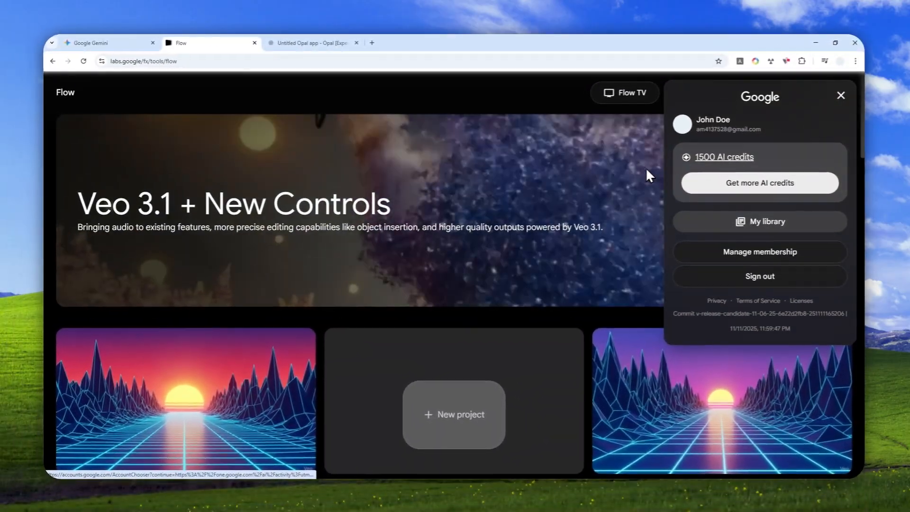
pyautogui.click(105, 42)
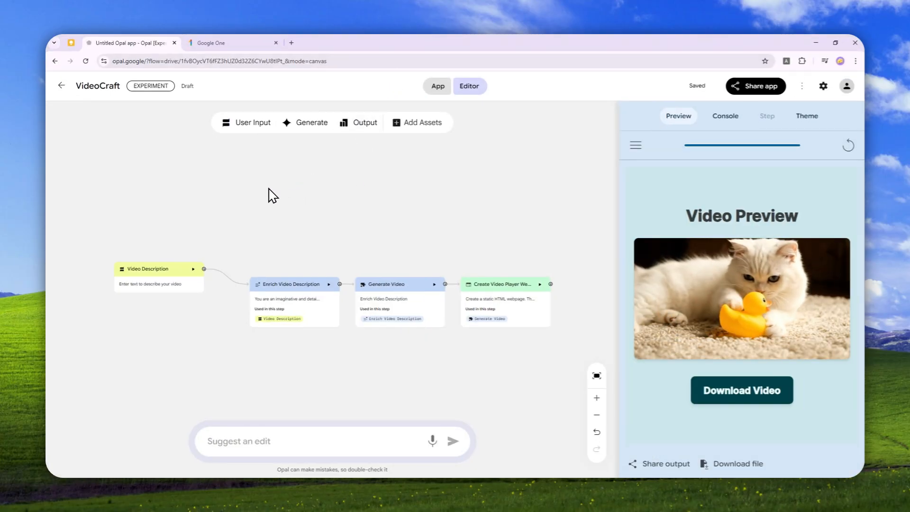
# Revisit the orange cat VideoCraft tab, then switch to the Gemini chat on Veo limits.
pyautogui.click(231, 43)
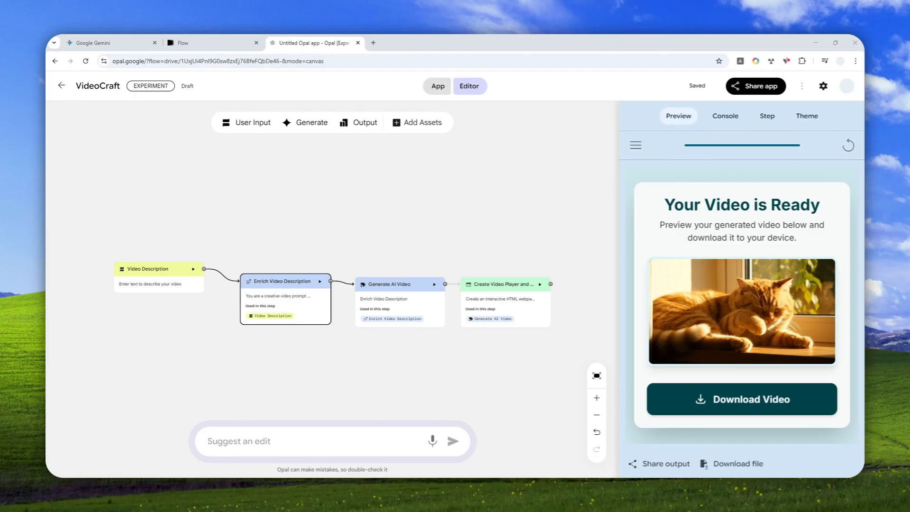
pyautogui.click(90, 42)
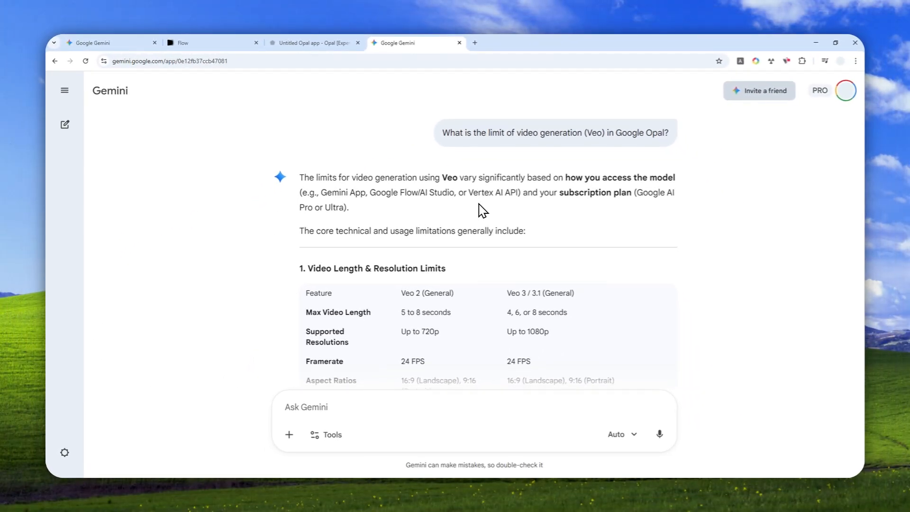
# Highlight the 'Daily/Monthly Generation Limits' heading and intro paragraph in Gemini's Veo answer.
pyautogui.scroll(-3)
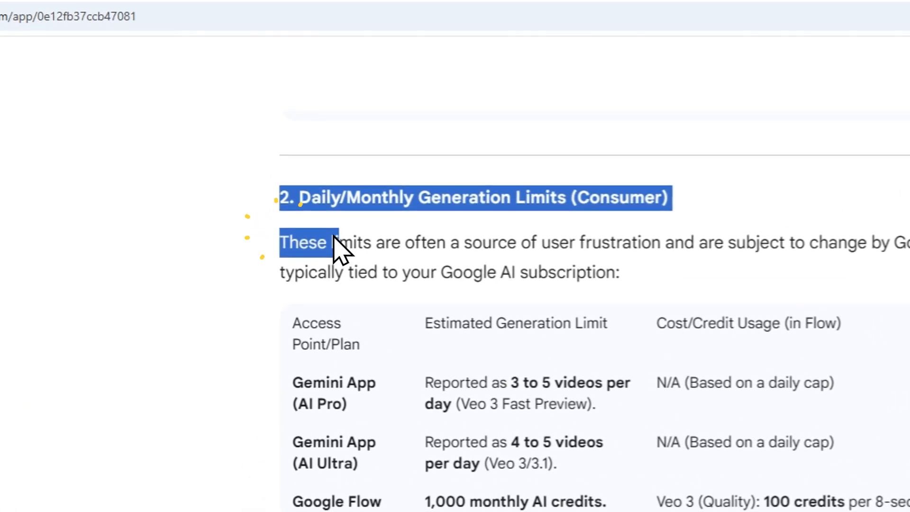
pyautogui.moveTo(339, 243); pyautogui.dragTo(620, 273)
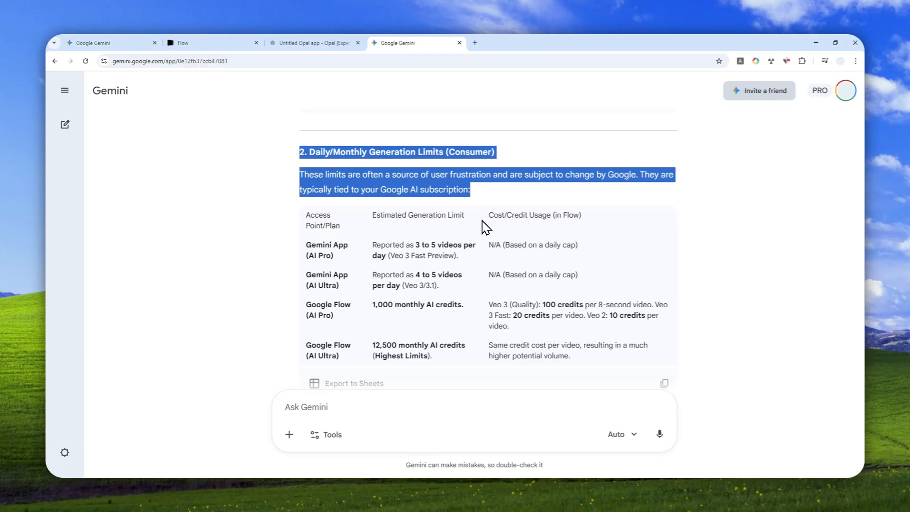
pyautogui.moveTo(414, 221)
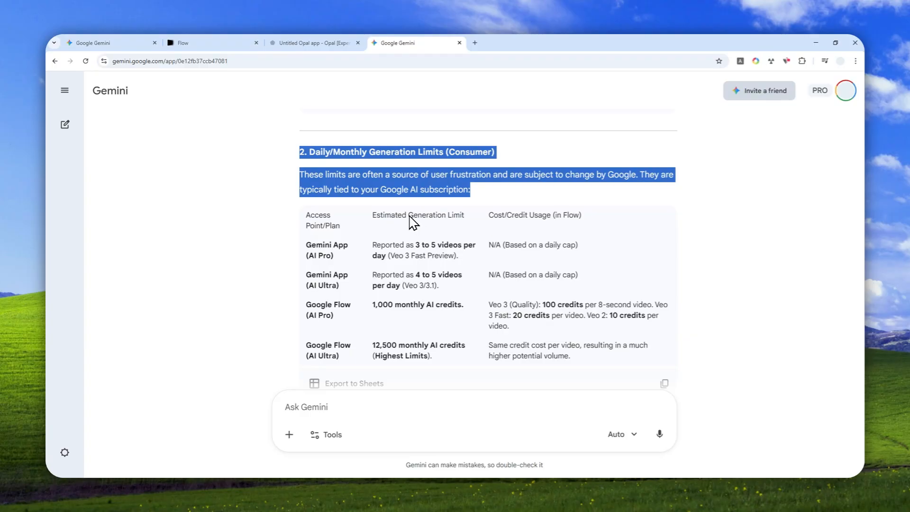
pyautogui.moveTo(343, 204)
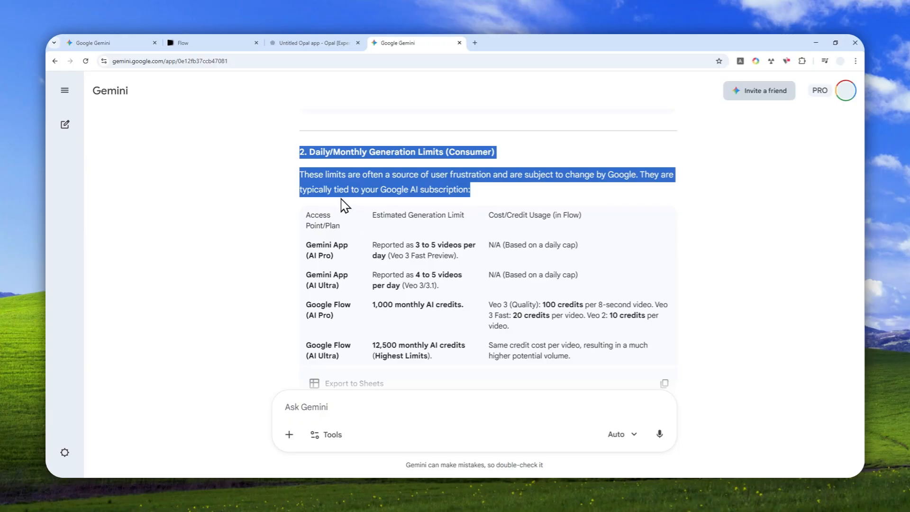